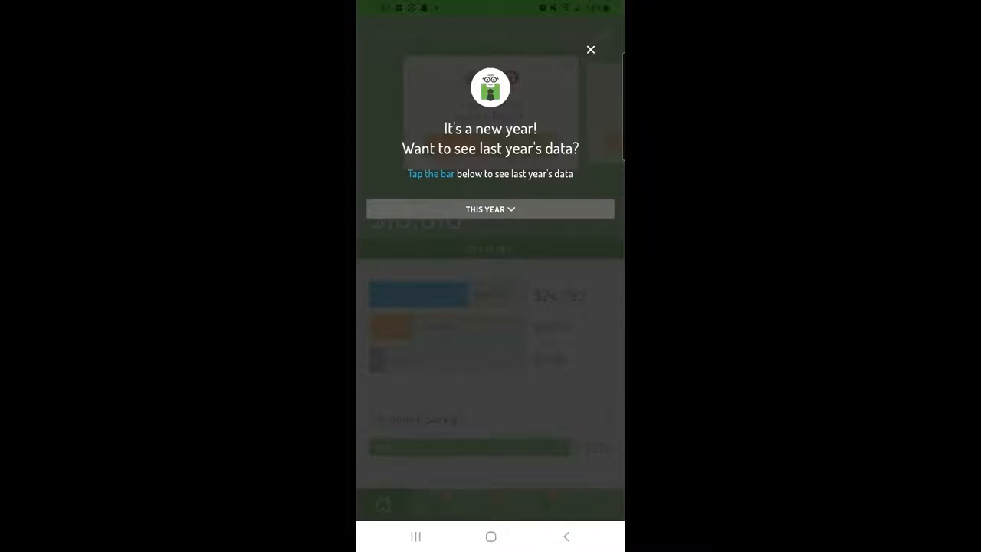
Dismiss the new-year popup and switch the home summary period to Last Year
click(590, 49)
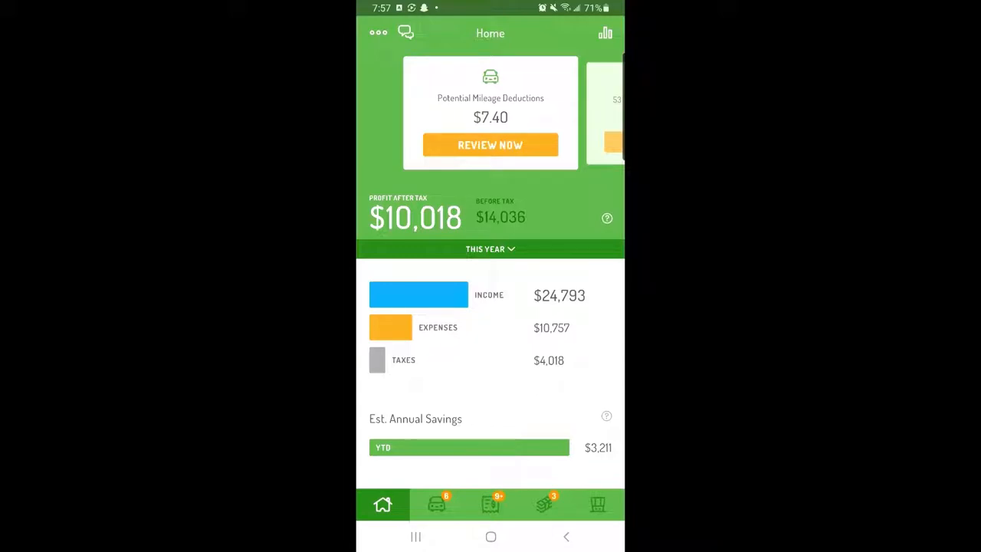
click(490, 248)
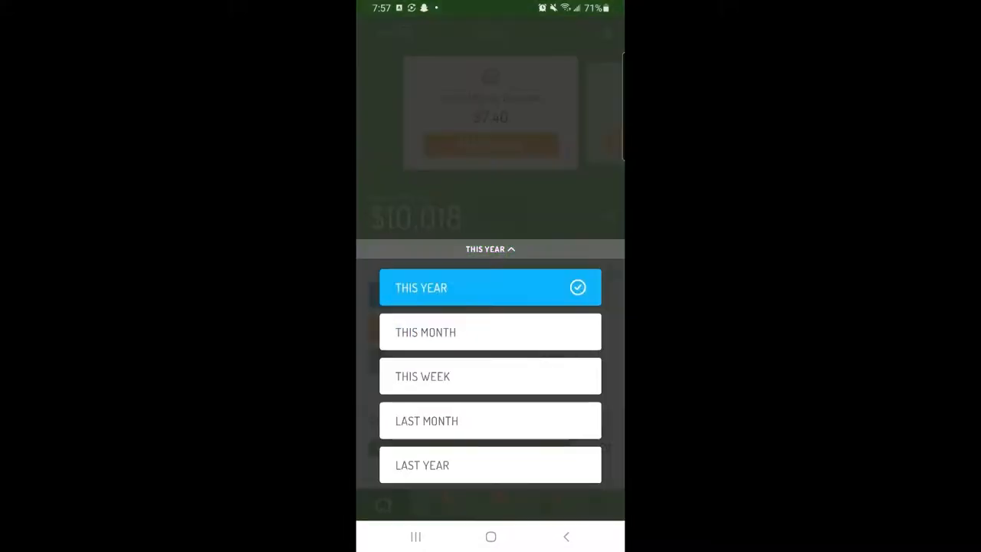
click(489, 465)
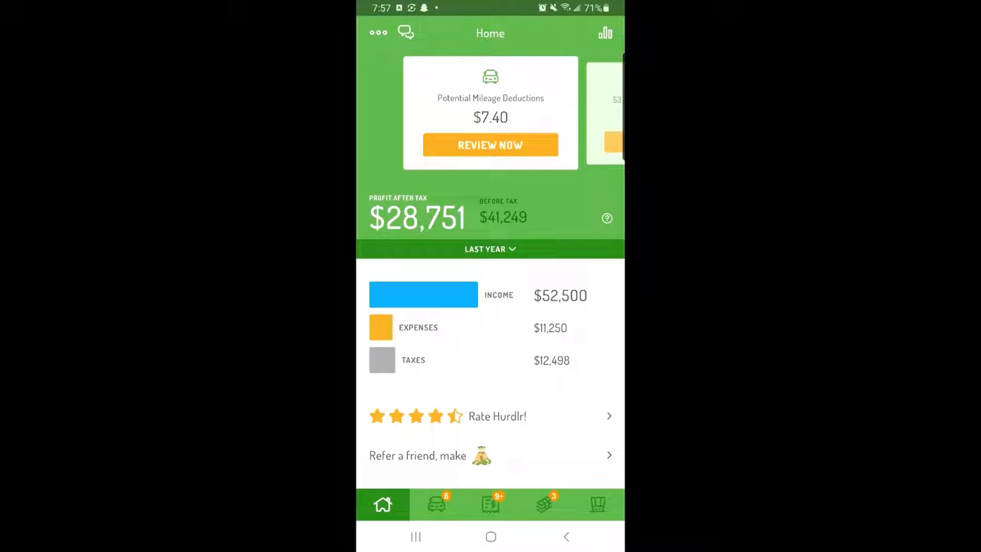
Show reviewed expenses filtered to 2020 ($11,250 business, $11,290 total)
click(490, 505)
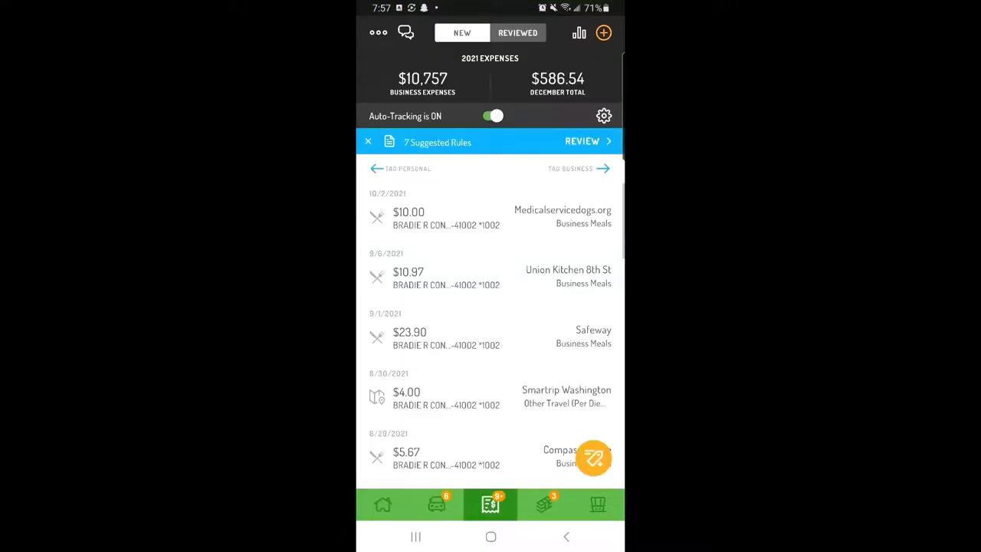
click(517, 32)
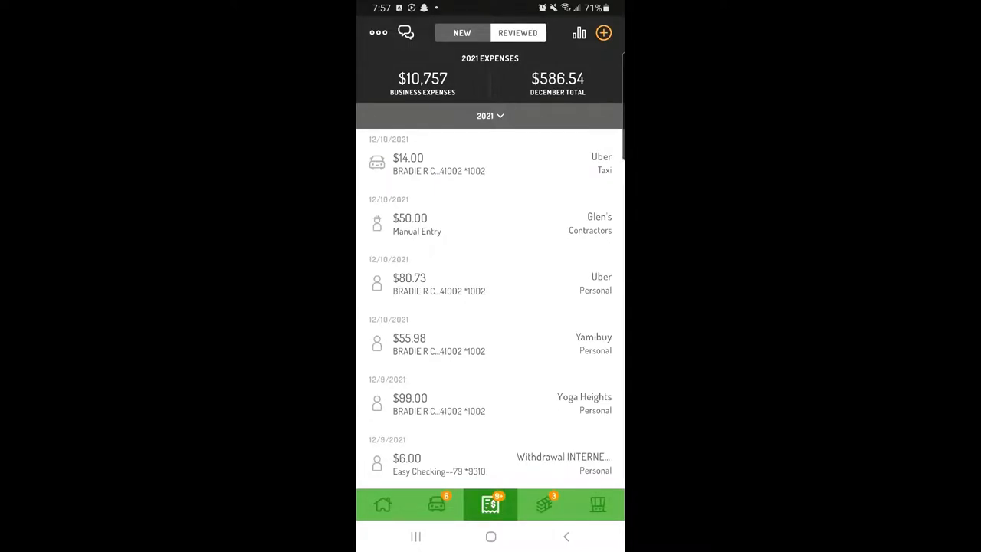
click(489, 116)
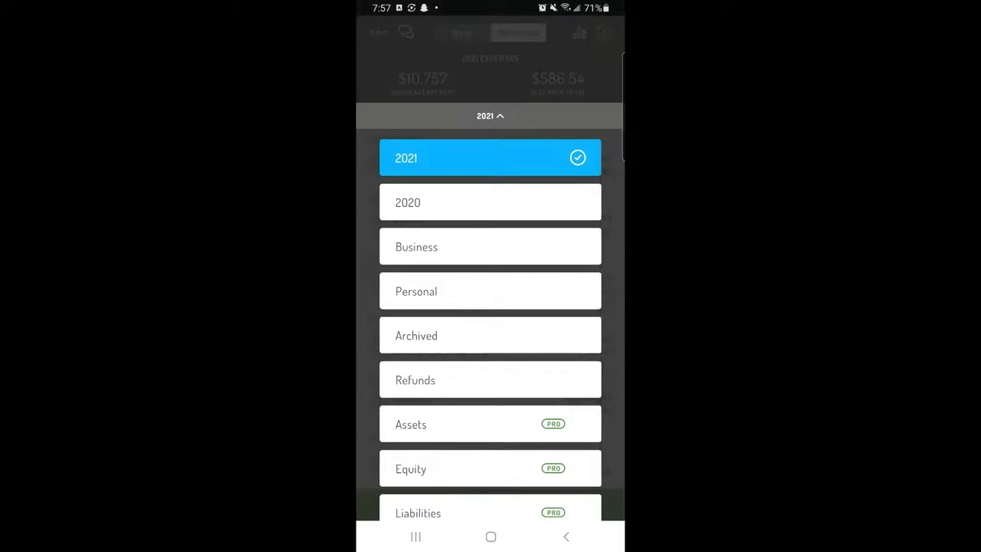
click(490, 203)
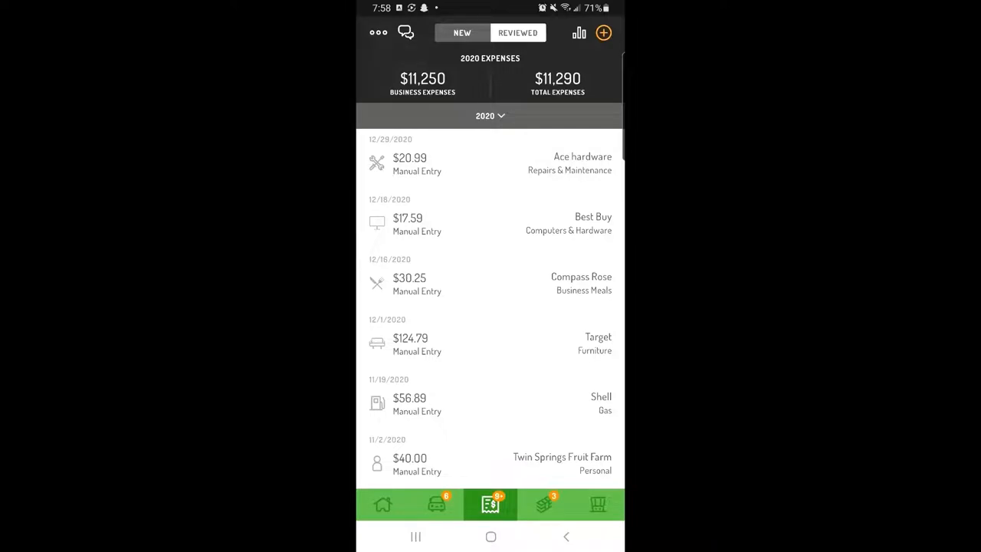
Open a report's export form, set to Jan 1–Dec 31, 2021 for all businesses
click(490, 163)
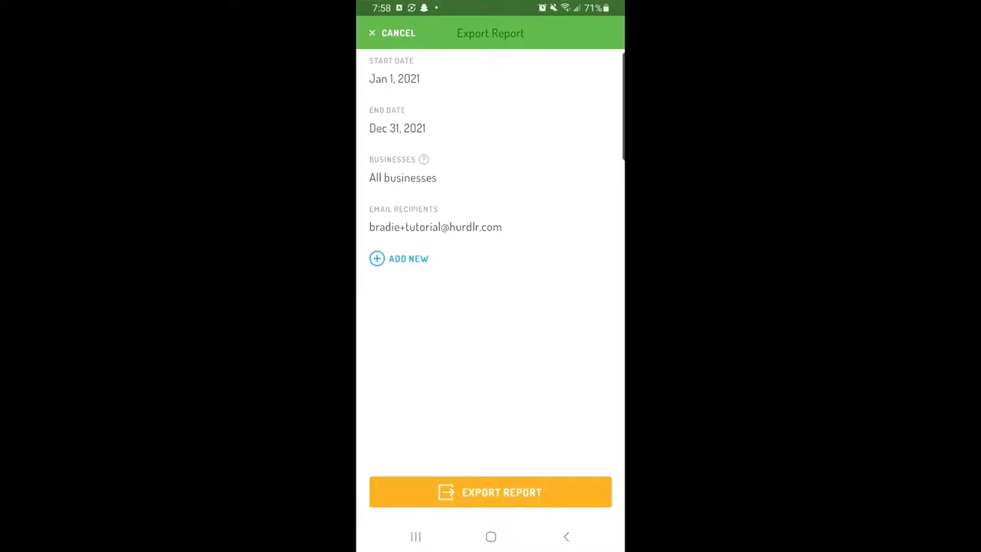
Change the export start date to Jan 1, 2020 and end date to Dec 31, 2020
click(394, 78)
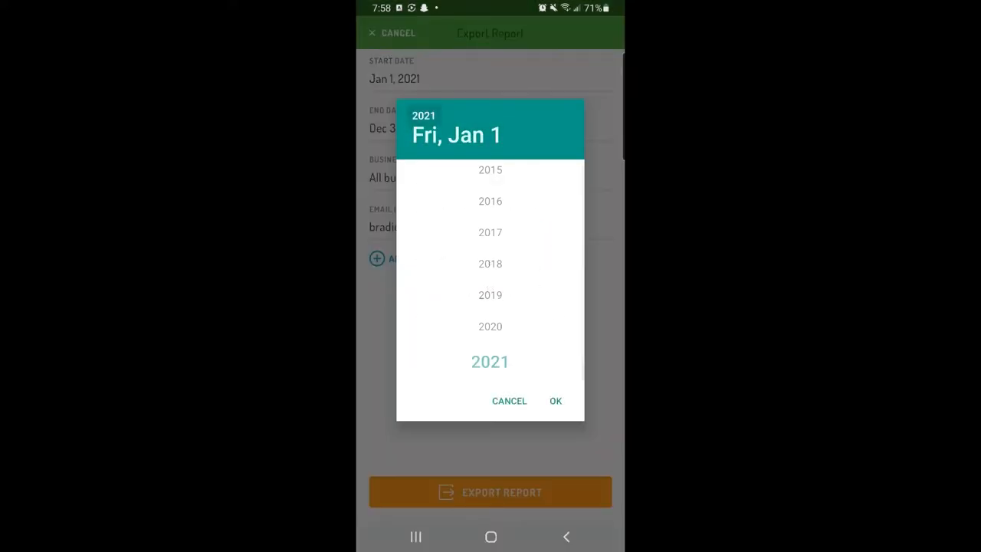
click(490, 326)
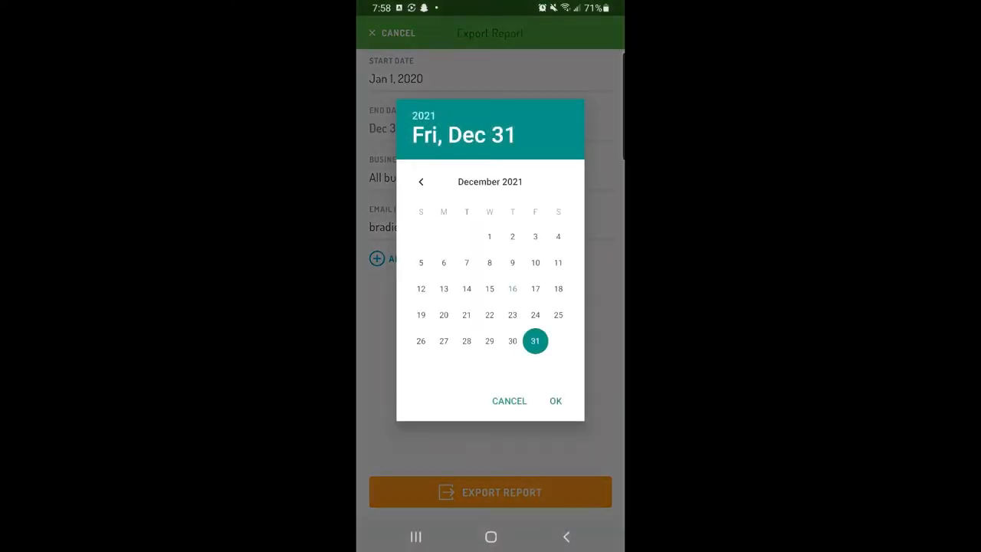
click(420, 182)
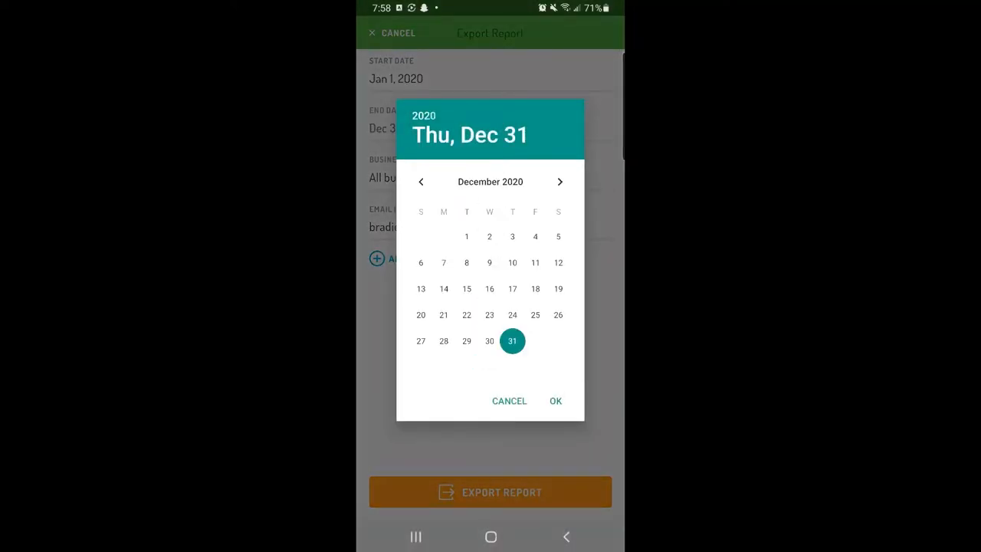
click(555, 400)
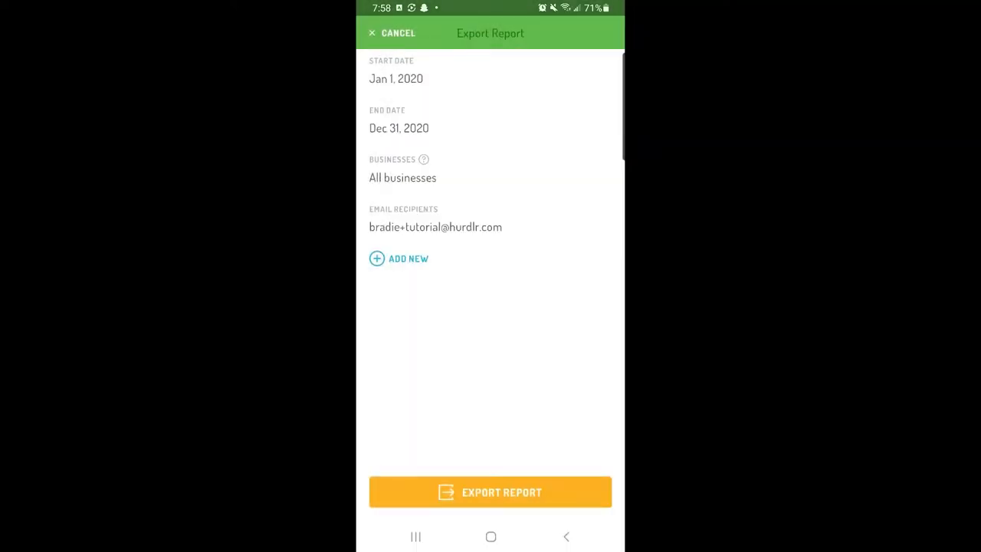
Email the 2020 report, dismiss the sent confirmation, and open the support chat
click(490, 491)
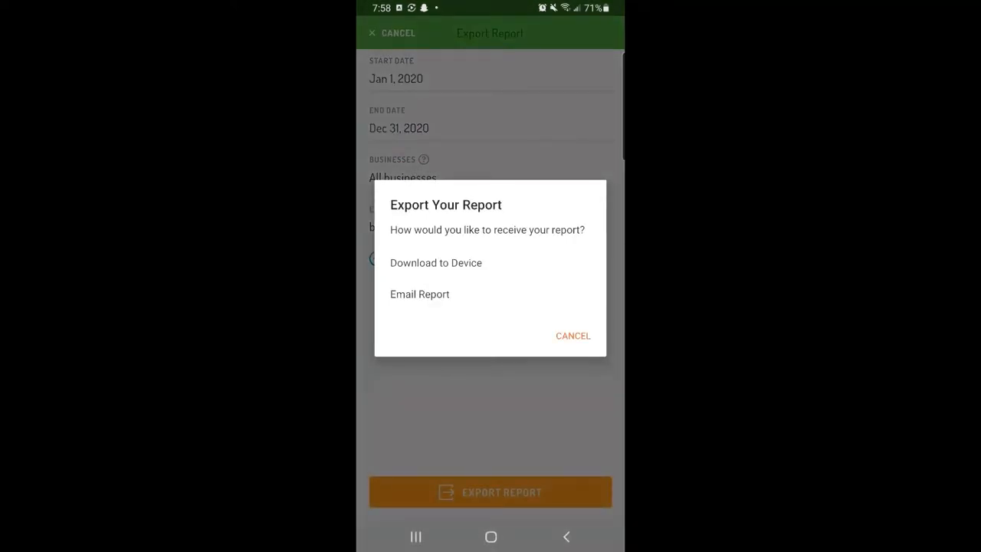
click(419, 294)
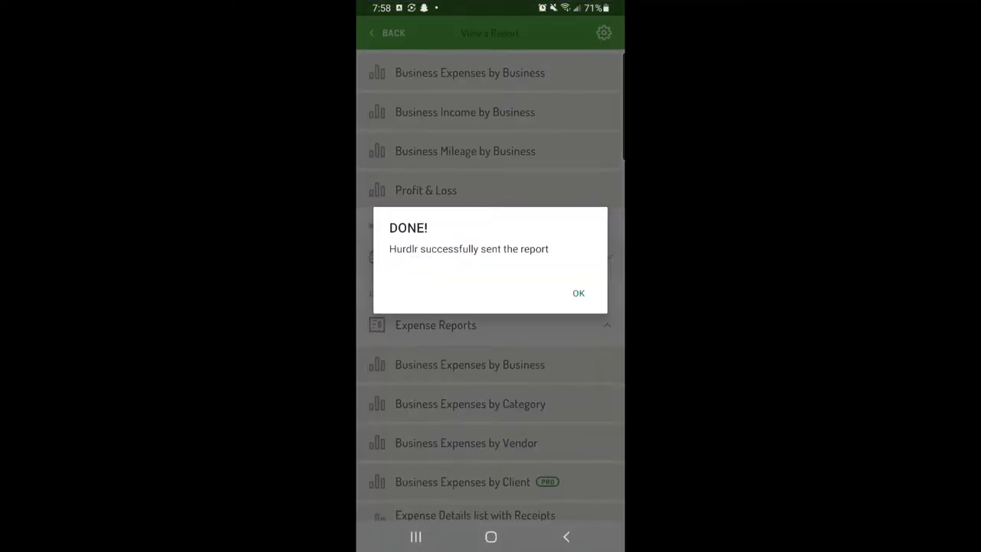
click(578, 292)
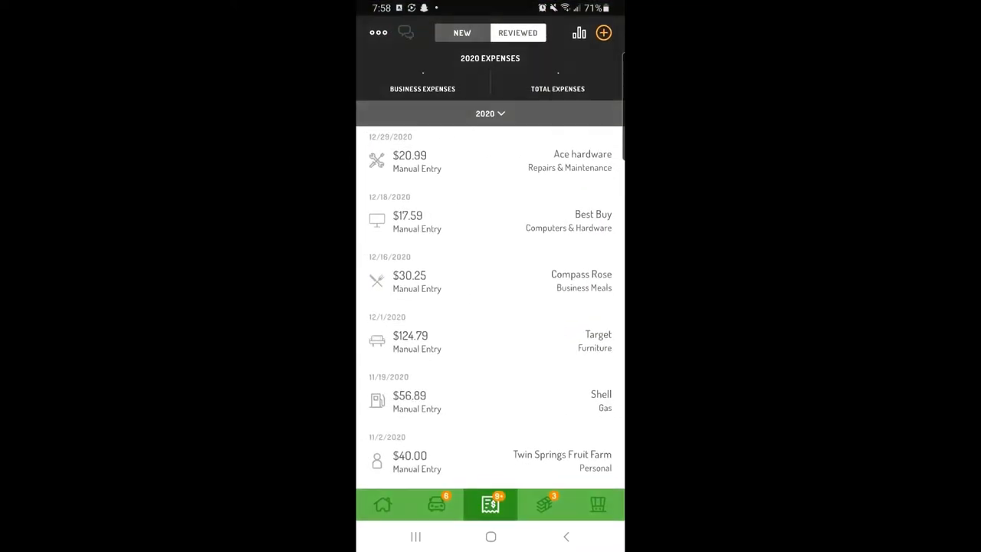
click(406, 32)
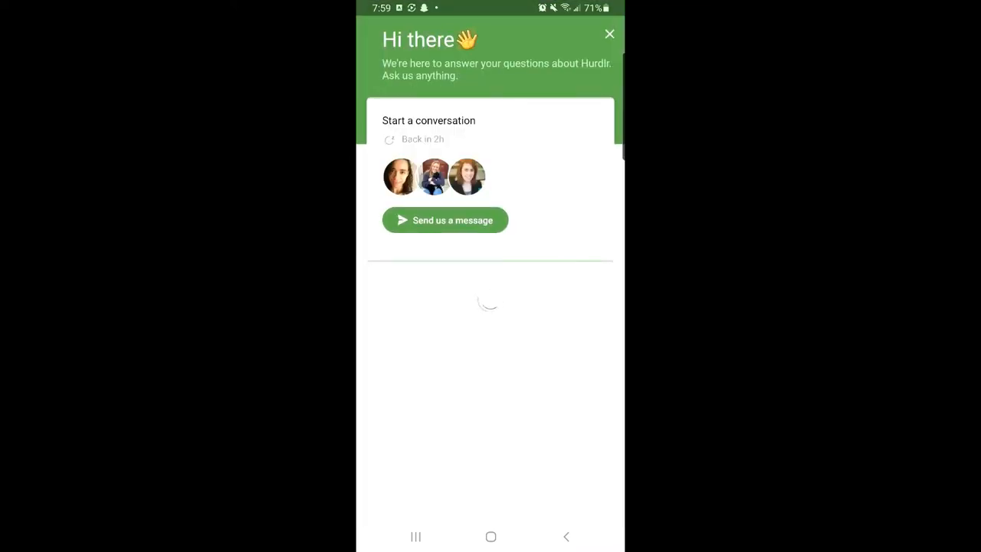